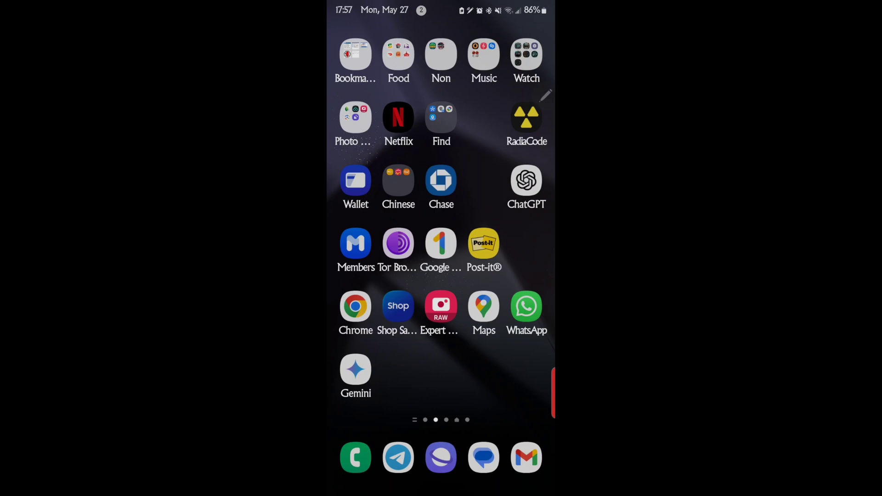
Step: Launch Quick Measure so the live view shows 68.9 in to the couch
{"action": "left_click", "coordinate": [440, 307]}
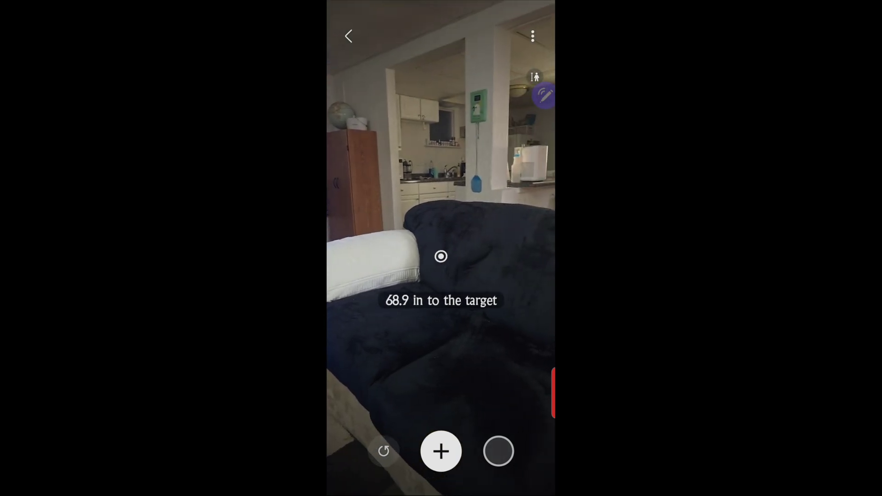
{"action": "left_click", "coordinate": [440, 451]}
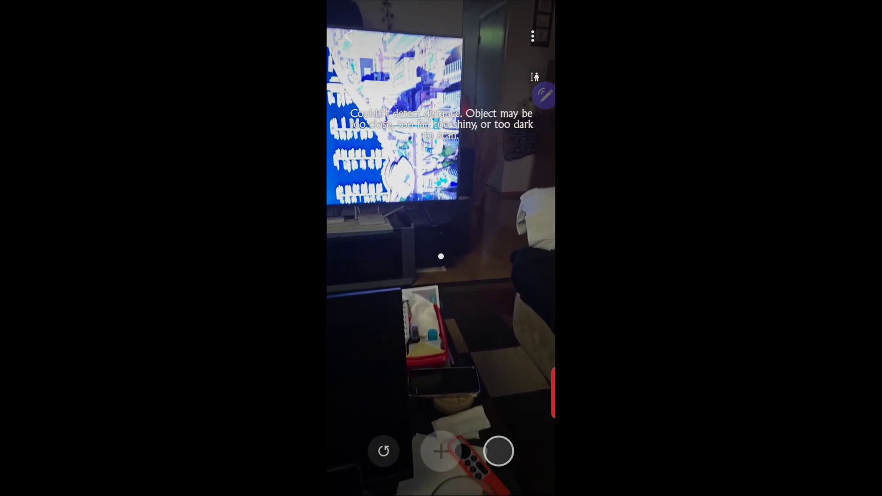
{"action": "left_click", "coordinate": [441, 450]}
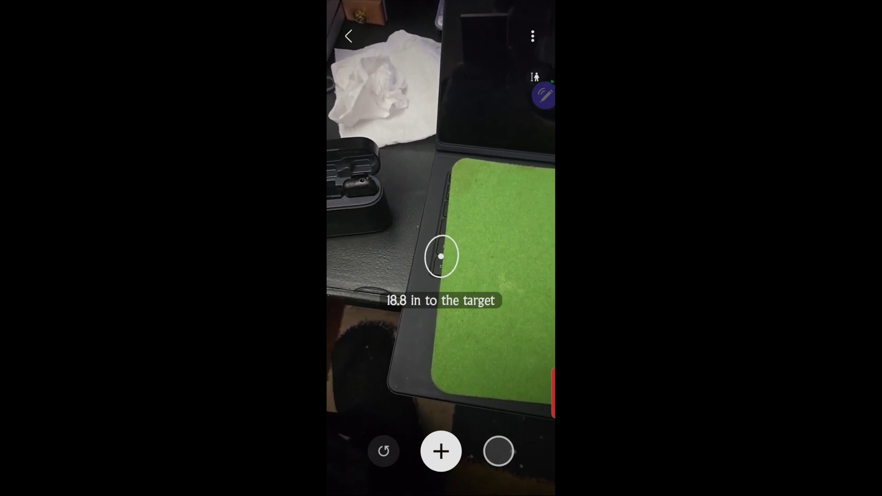
Step: Measure the pad's length (~14.6 in) and width (~7.4 in), then clear both lines
{"action": "left_click", "coordinate": [440, 451]}
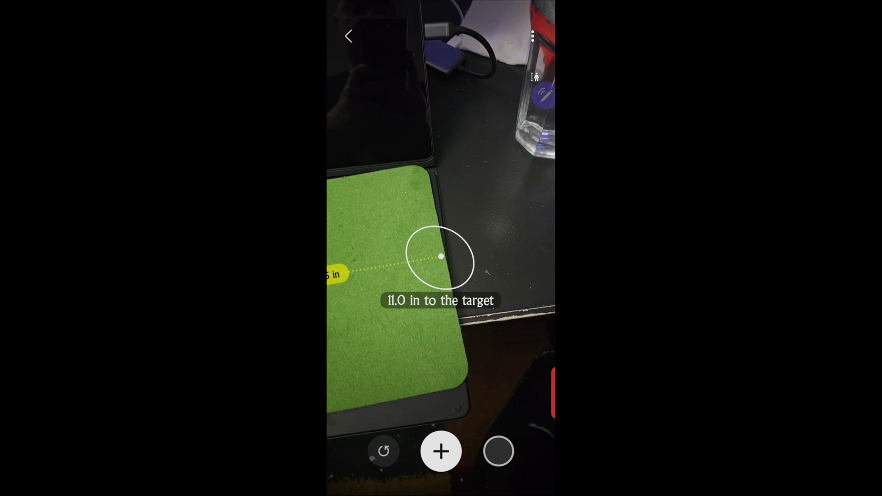
{"action": "left_click", "coordinate": [440, 451]}
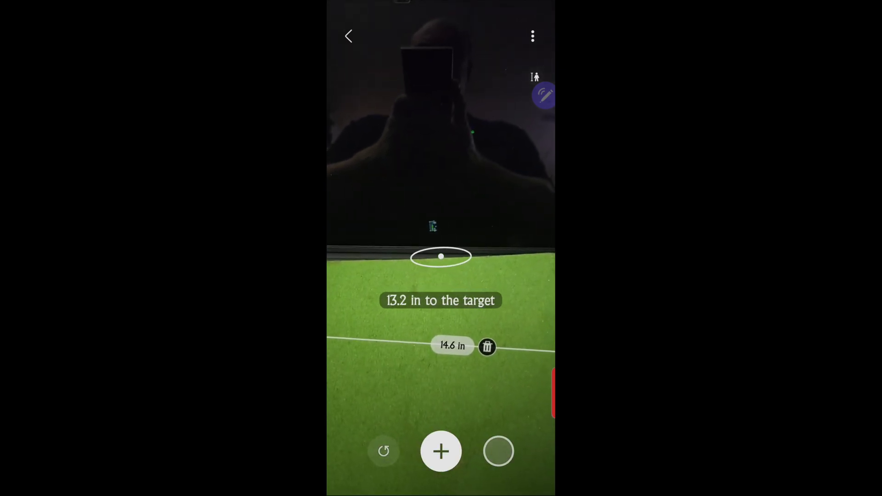
{"action": "left_click", "coordinate": [440, 450]}
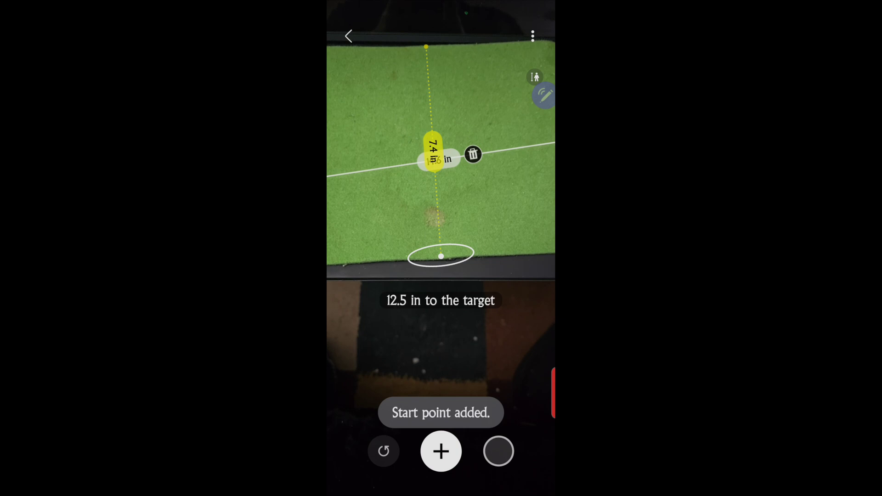
{"action": "left_click", "coordinate": [440, 450]}
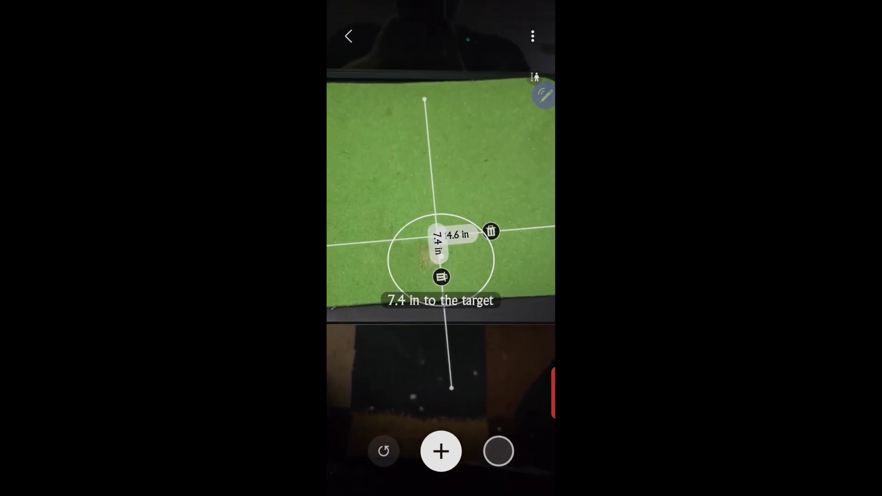
{"action": "left_click", "coordinate": [489, 231]}
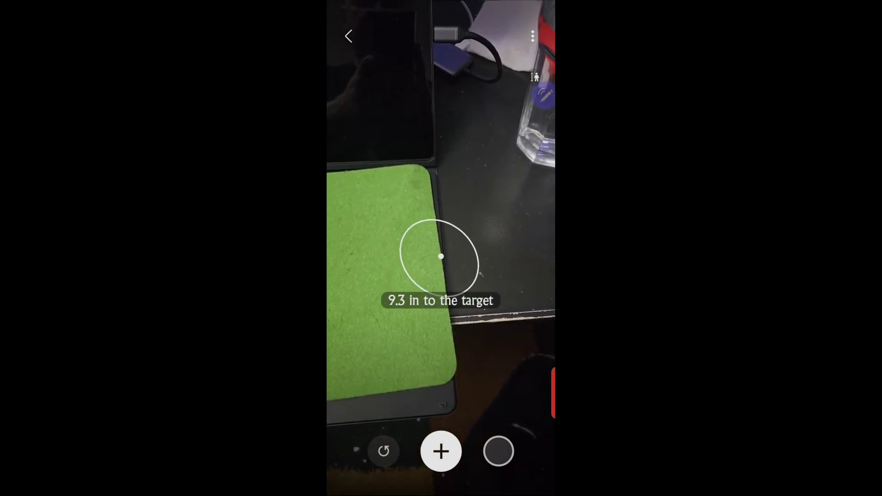
Step: Draw a new length line across the pad and delete it as inaccurate
{"action": "left_click", "coordinate": [441, 451]}
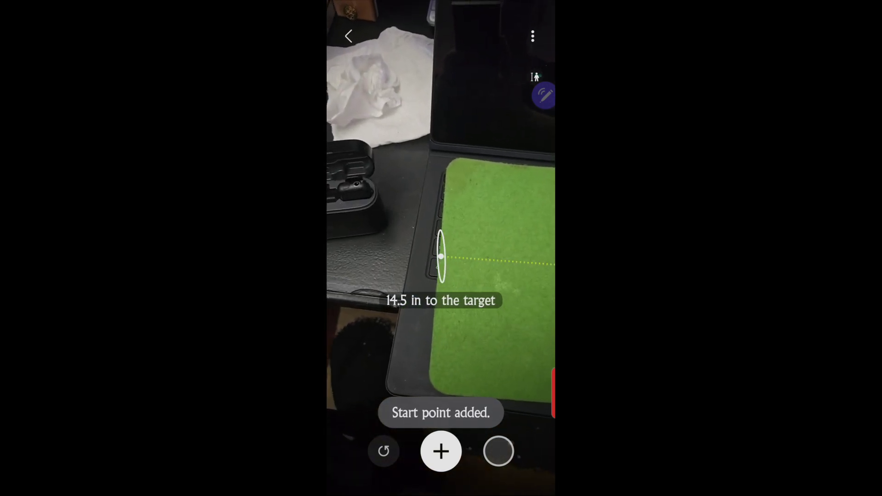
{"action": "left_click", "coordinate": [440, 451]}
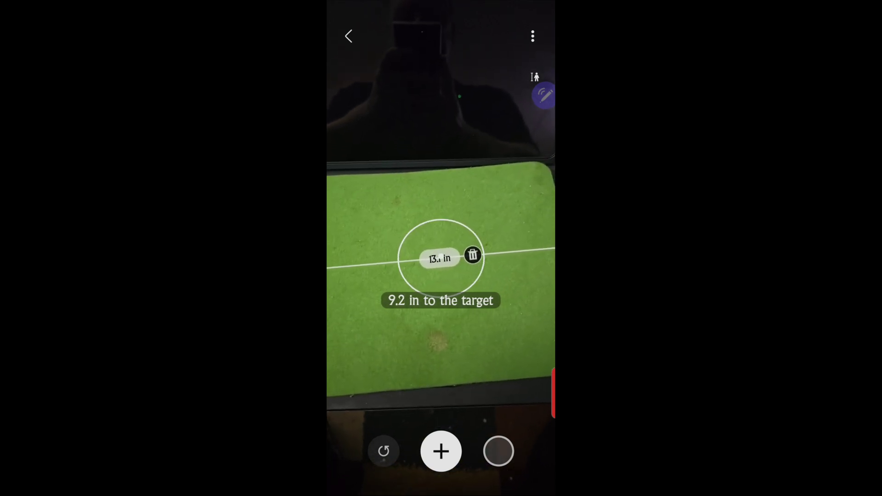
{"action": "left_click", "coordinate": [472, 255]}
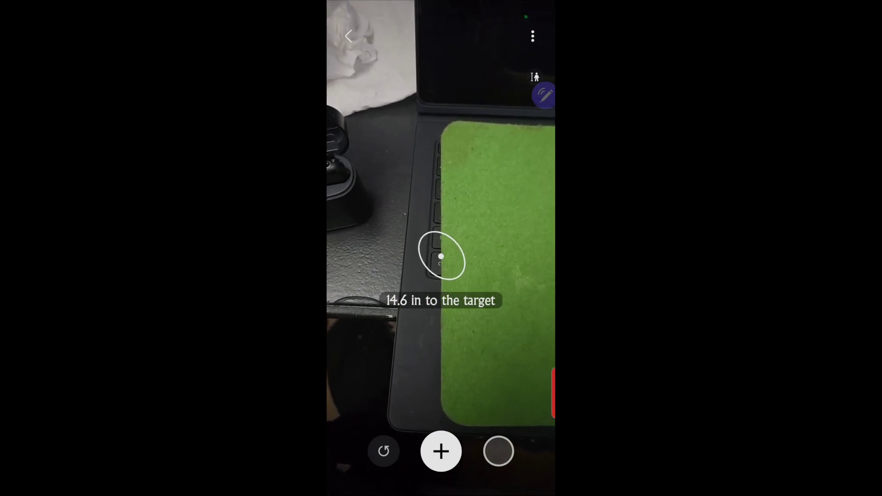
Step: Remeasure the pad's length edge to edge, reading 14.3 in
{"action": "left_click", "coordinate": [440, 450]}
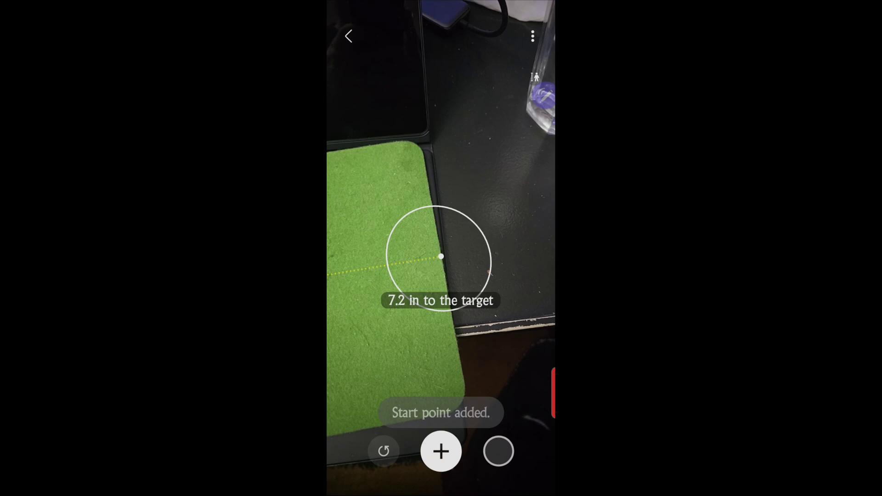
{"action": "left_click", "coordinate": [440, 451]}
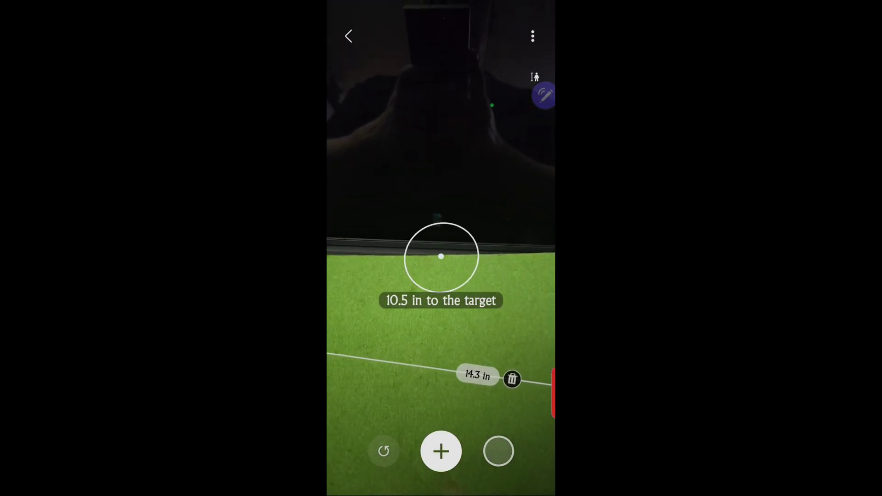
Step: Measure the pad's width from far edge to near edge, about 8.2 in
{"action": "left_click", "coordinate": [440, 450]}
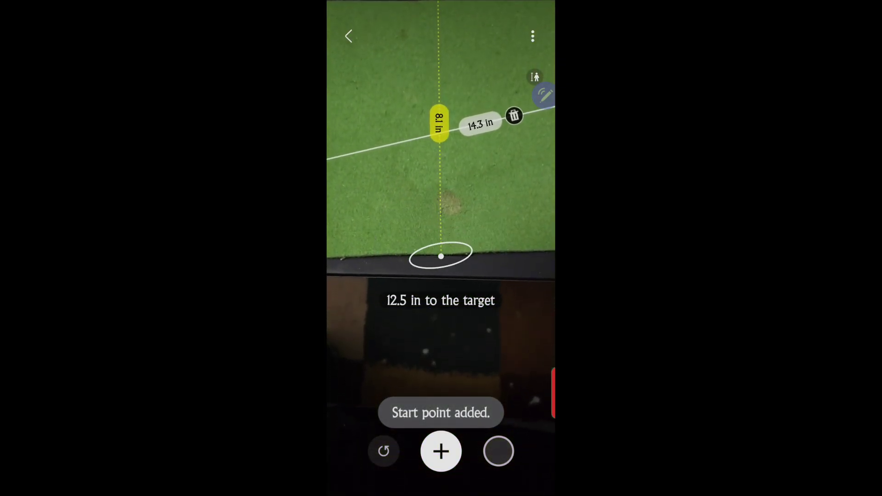
{"action": "left_click", "coordinate": [440, 450]}
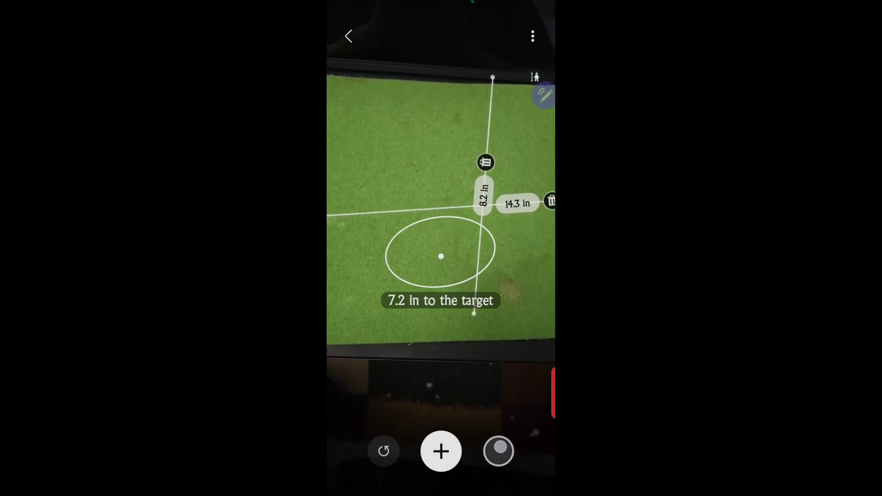
Step: Capture a photo of the 14.3 × 8.2 in overlay and return to the home screen
{"action": "left_click", "coordinate": [498, 450]}
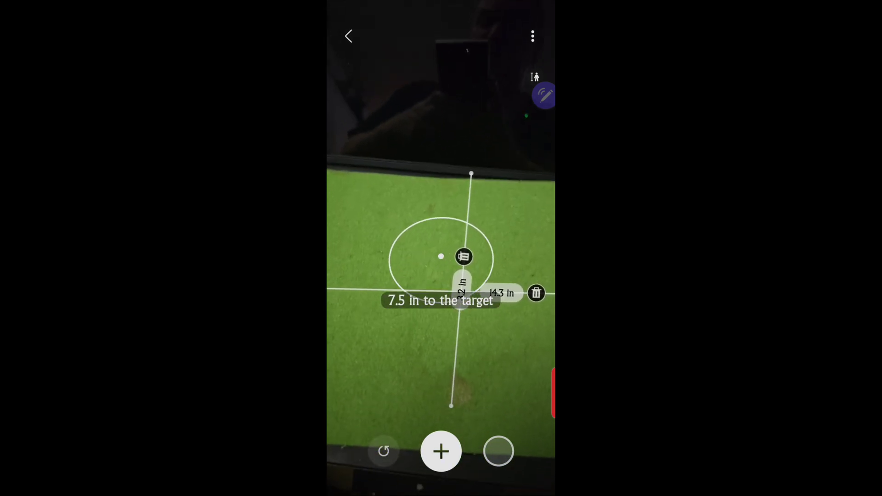
{"action": "left_click", "coordinate": [349, 35]}
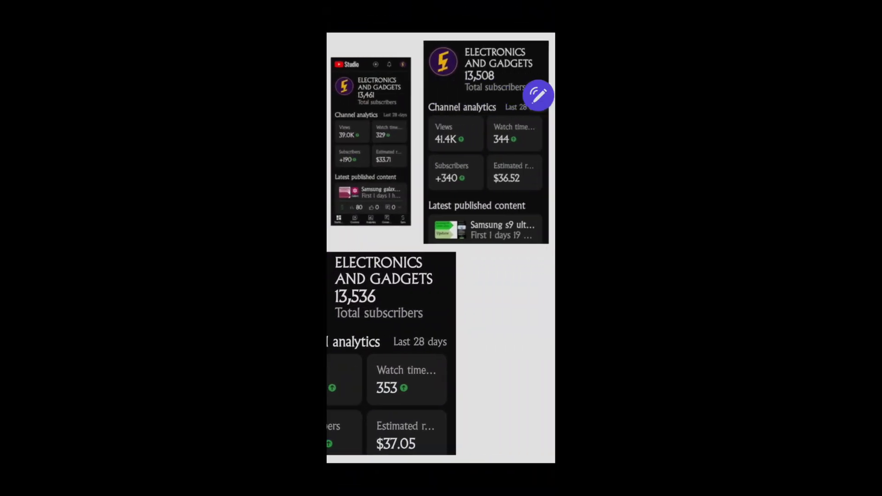
{"action": "key", "text": "home"}
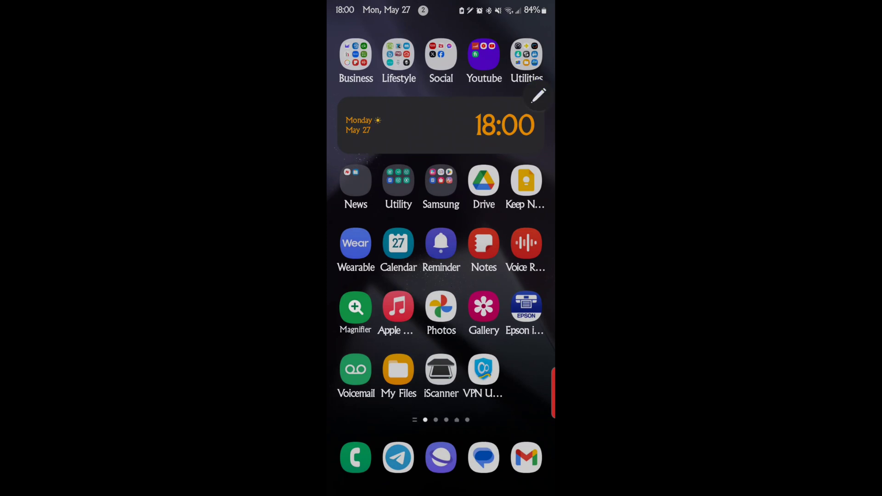